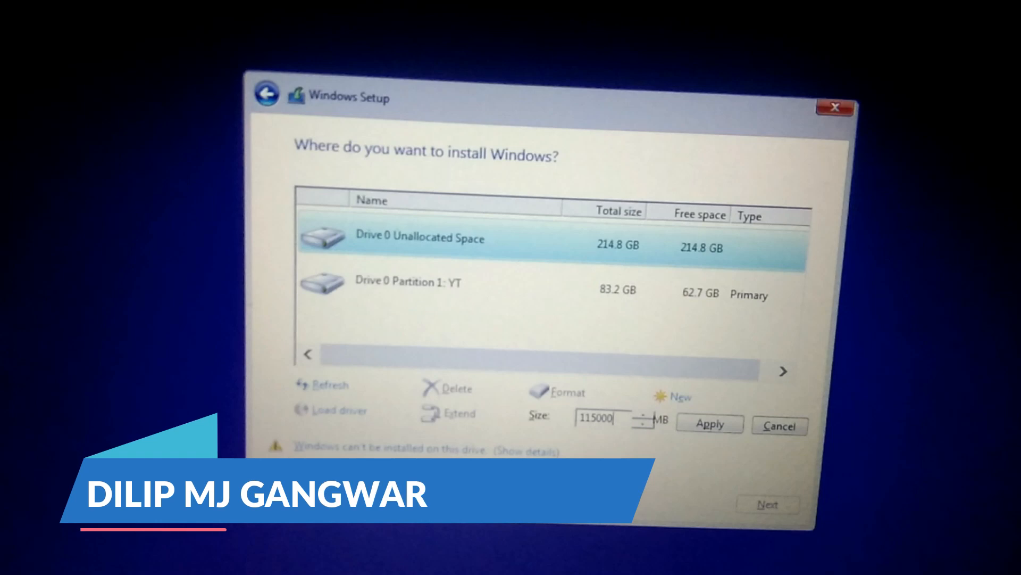
Create a 115000 MB partition on Drive 0 and accept the extra system partitions
left_click(708, 423)
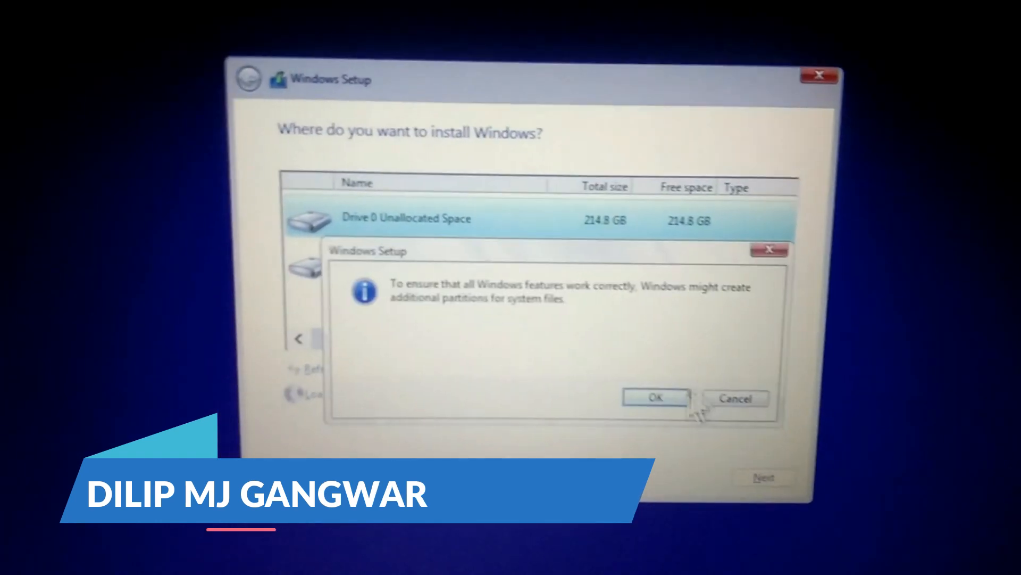
left_click(655, 397)
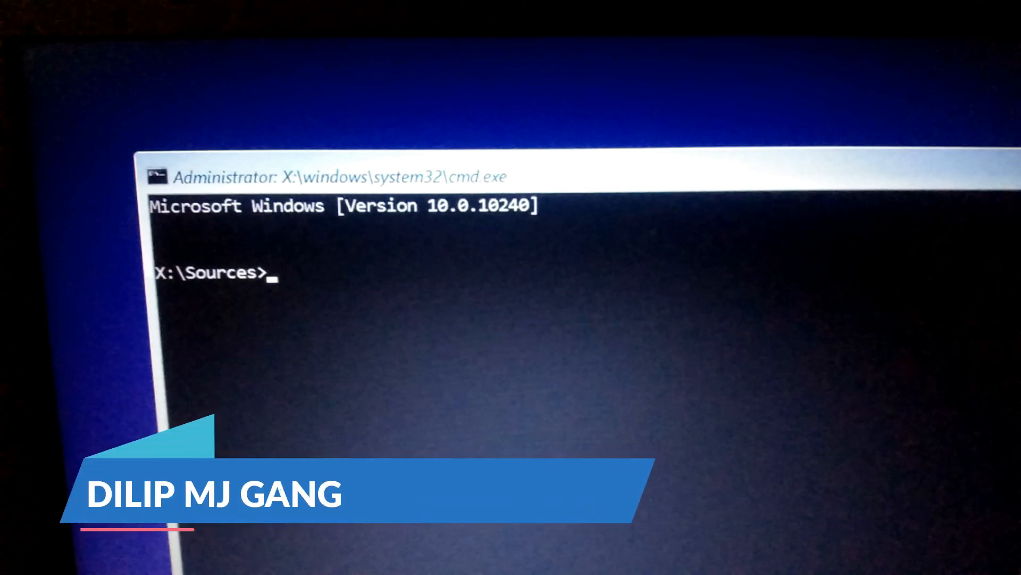
Start DiskPart from the administrator Command Prompt with 'diskpart'
type("diskpart")
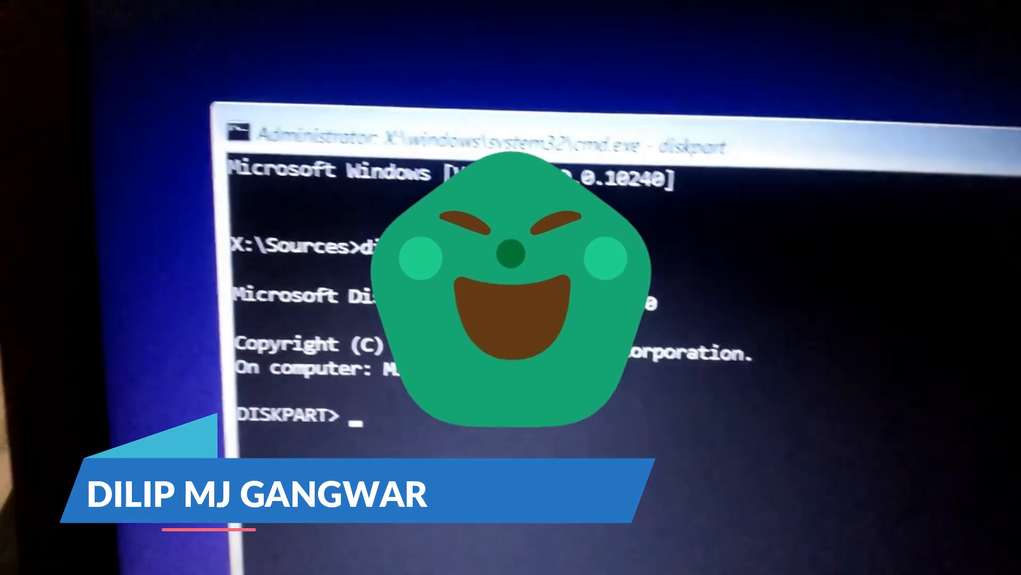
Run 'list disk' in DiskPart to show the computer's disks
type("list")
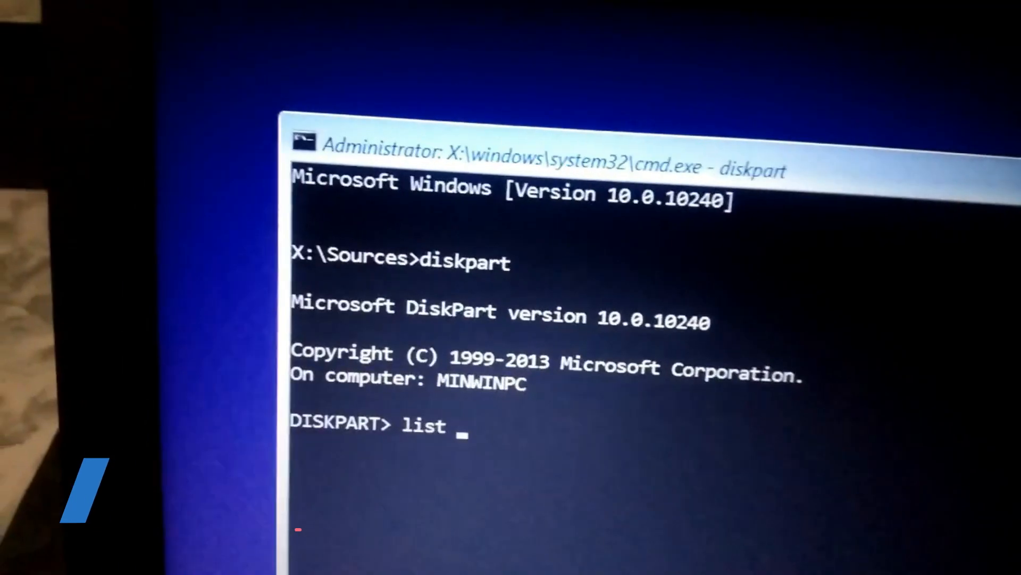
type("disk")
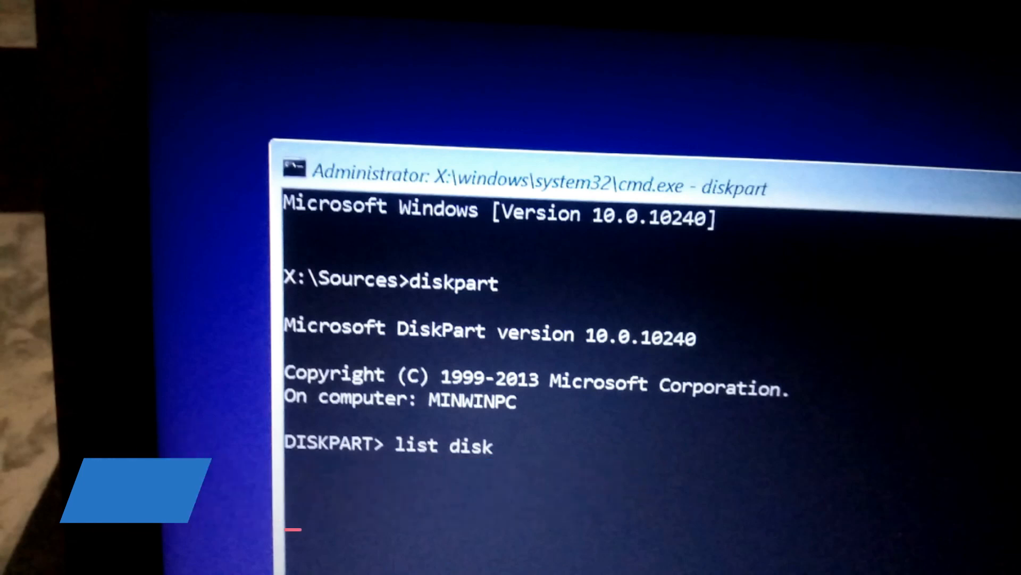
key("enter")
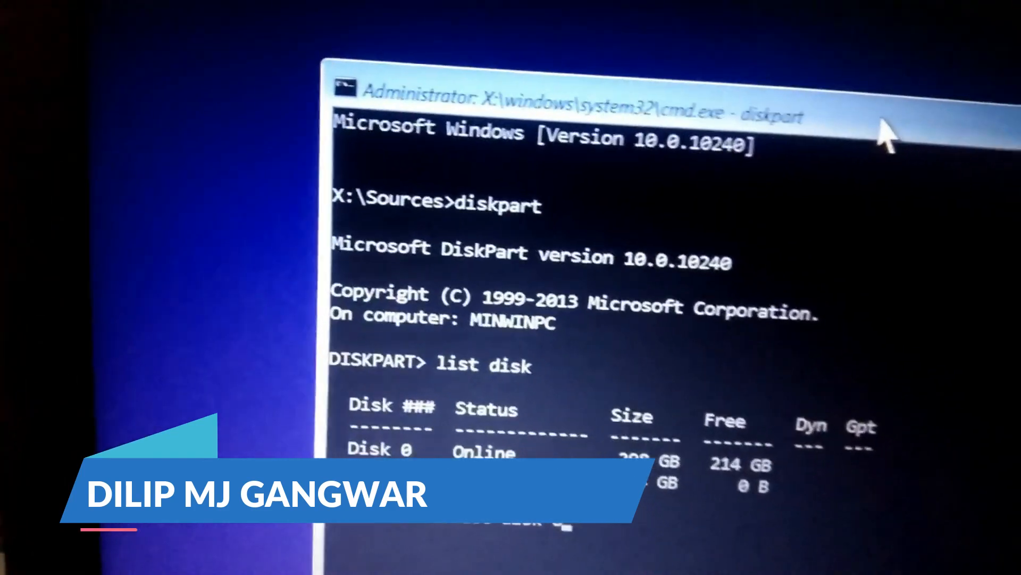
Enter 'select disk 0' at the DISKPART> prompt
type("select disk 0")
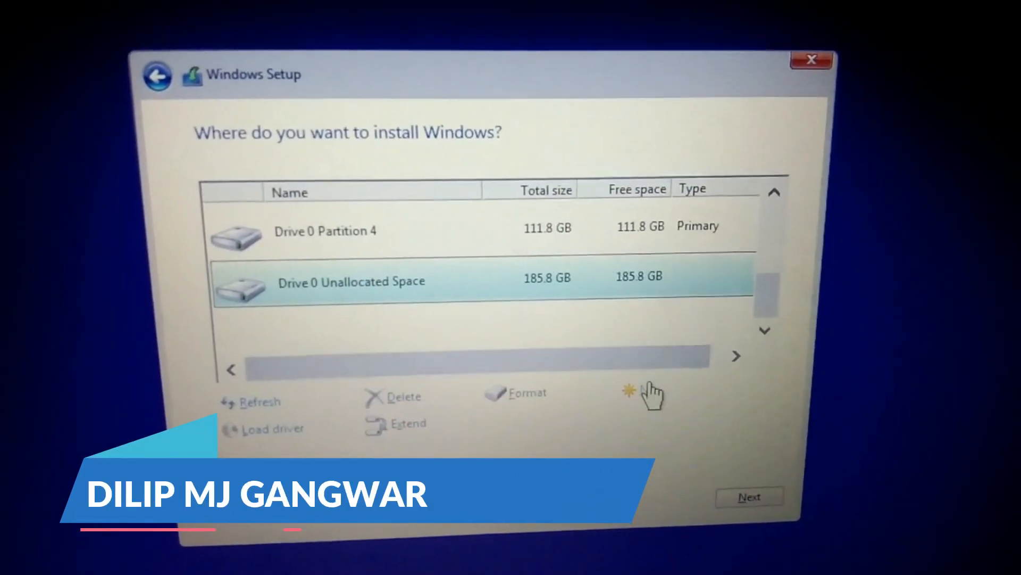
Create a new partition of about 85000 MB from Drive 0's 185.8 GB unallocated space
left_click(656, 385)
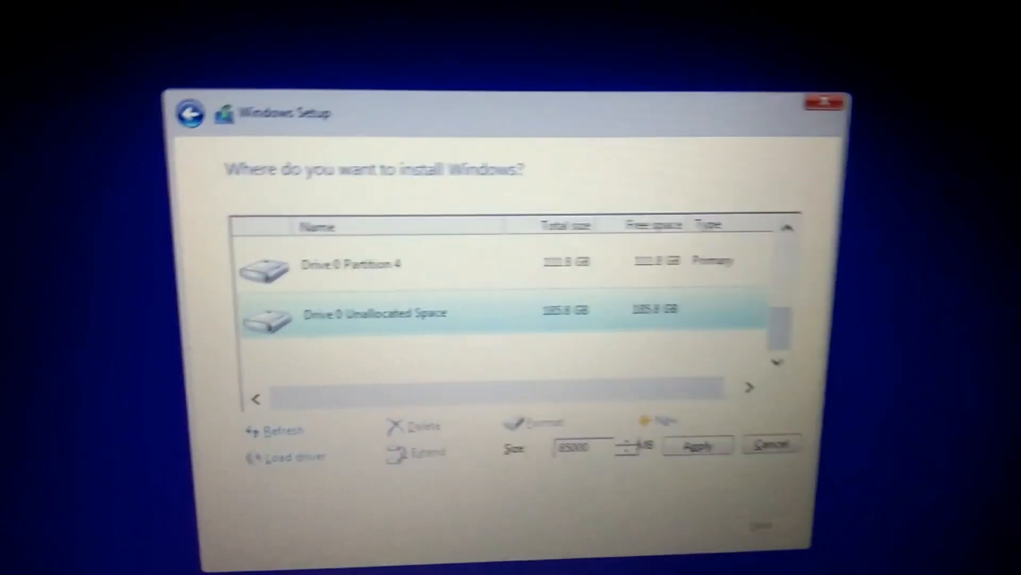
left_click(696, 445)
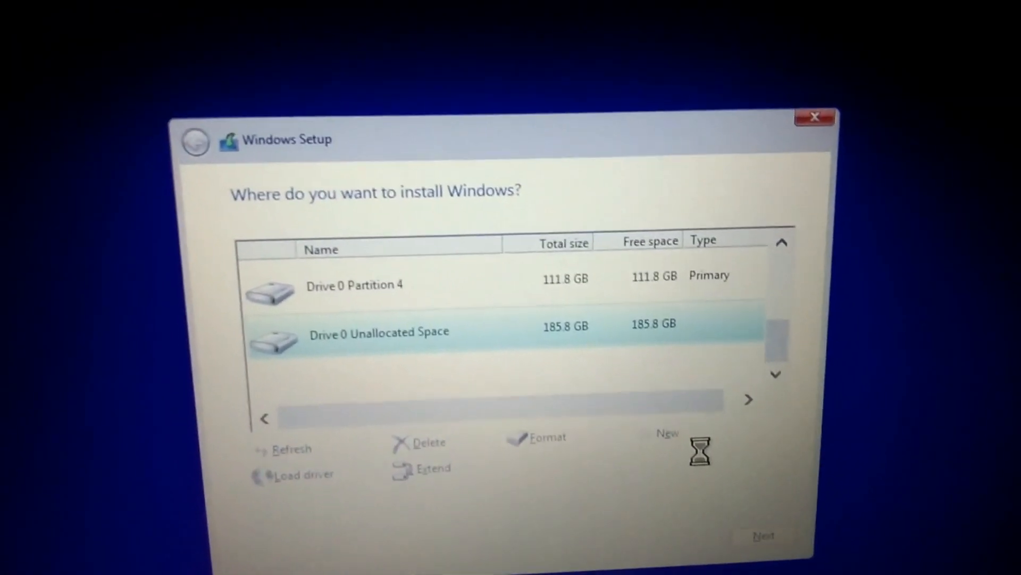